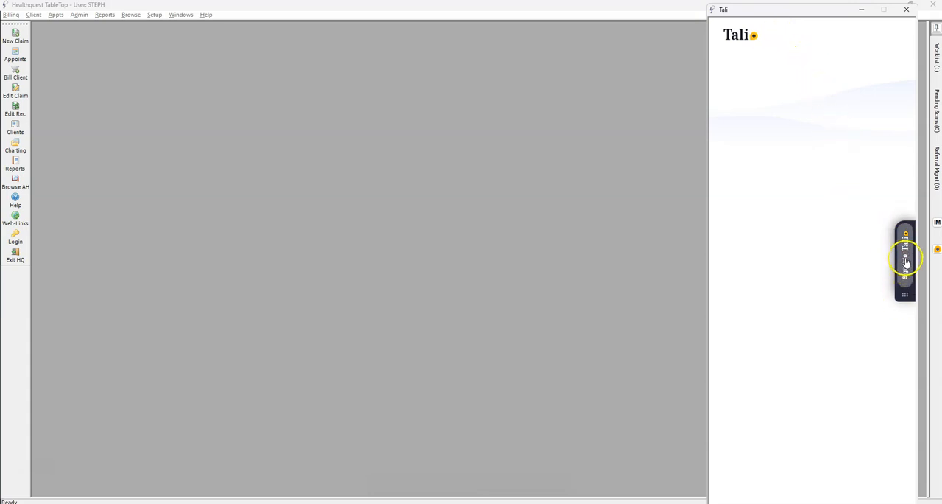
# - Bring up Tali's sign-in page with the Google option and email field
pyautogui.click(905, 259)
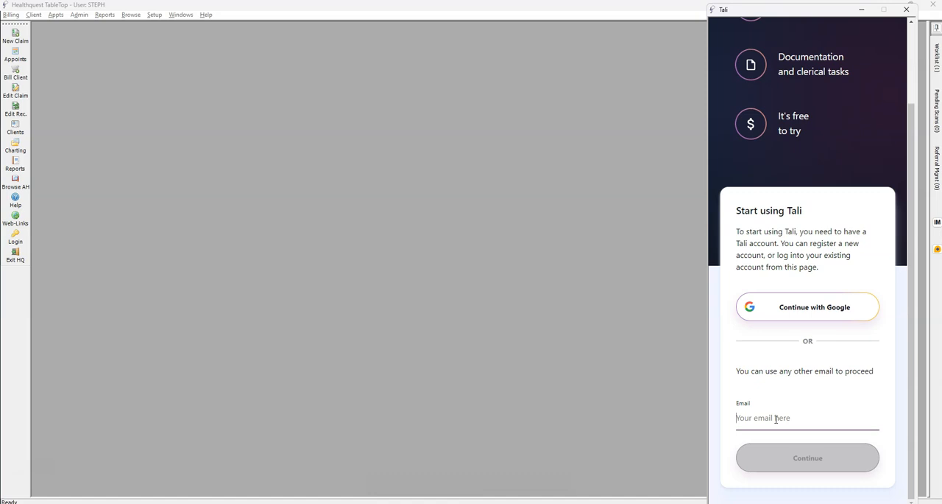
pyautogui.click(808, 455)
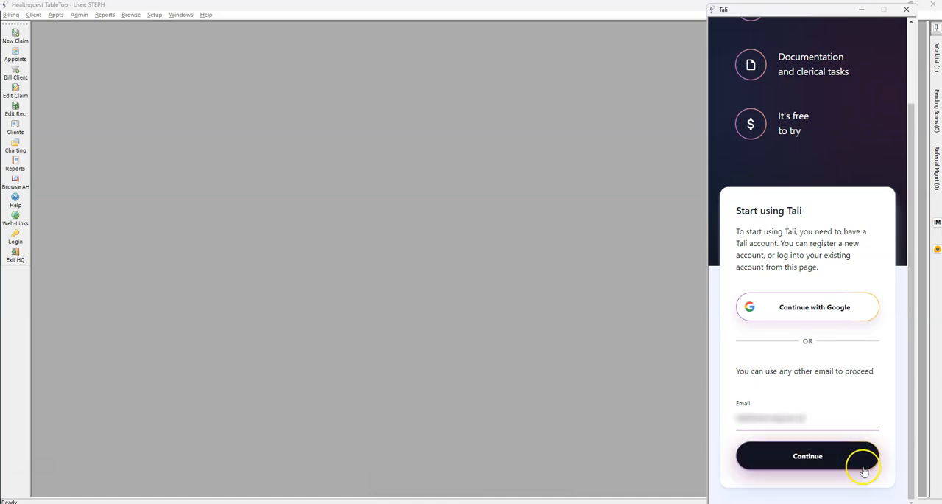
pyautogui.click(807, 455)
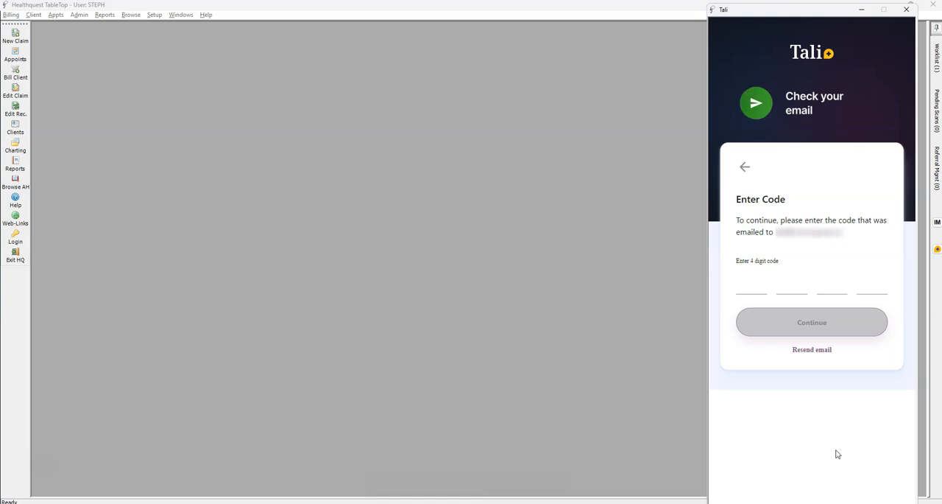
pyautogui.click(752, 286)
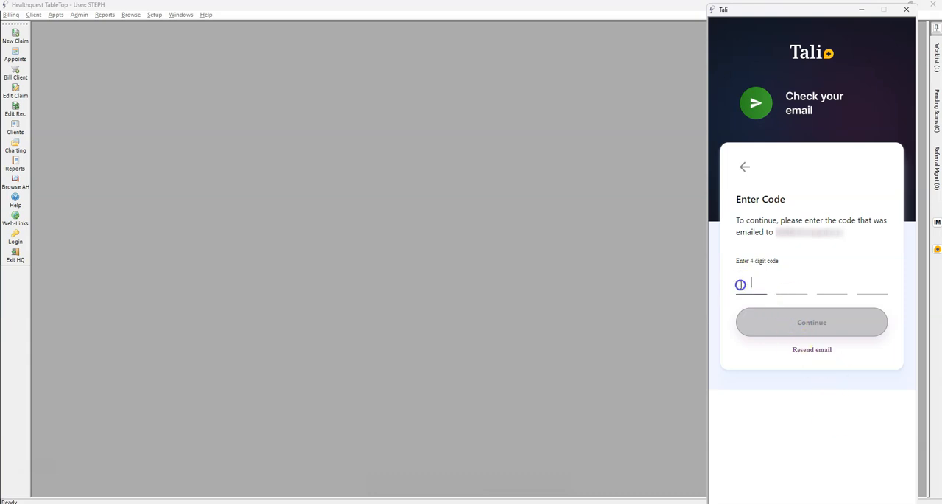
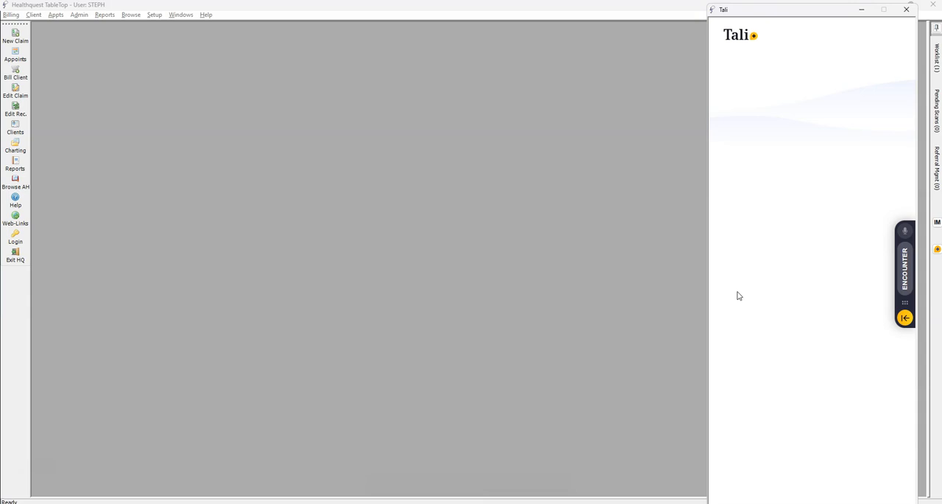
pyautogui.moveTo(741, 294)
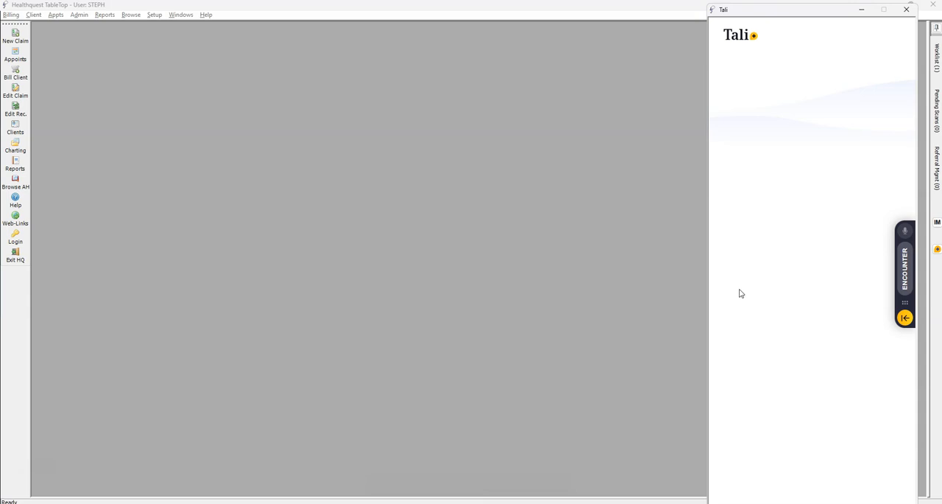
pyautogui.moveTo(906, 265)
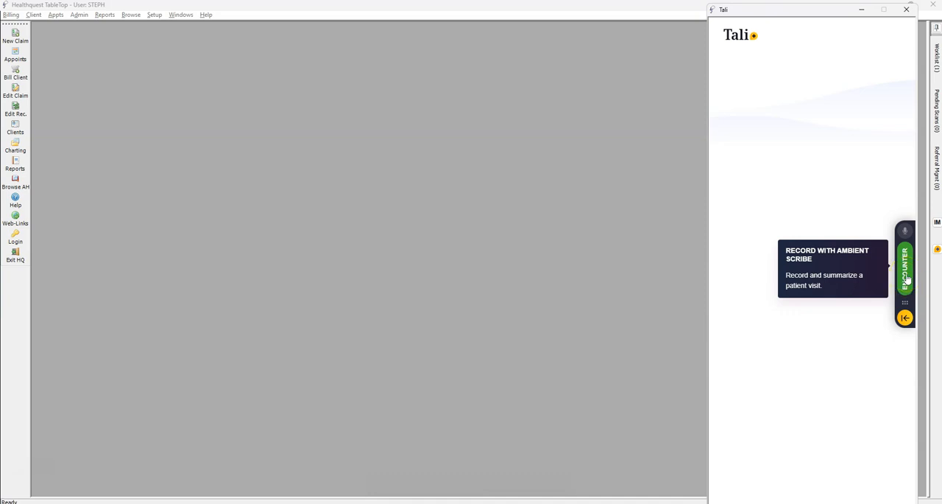
pyautogui.moveTo(905, 318)
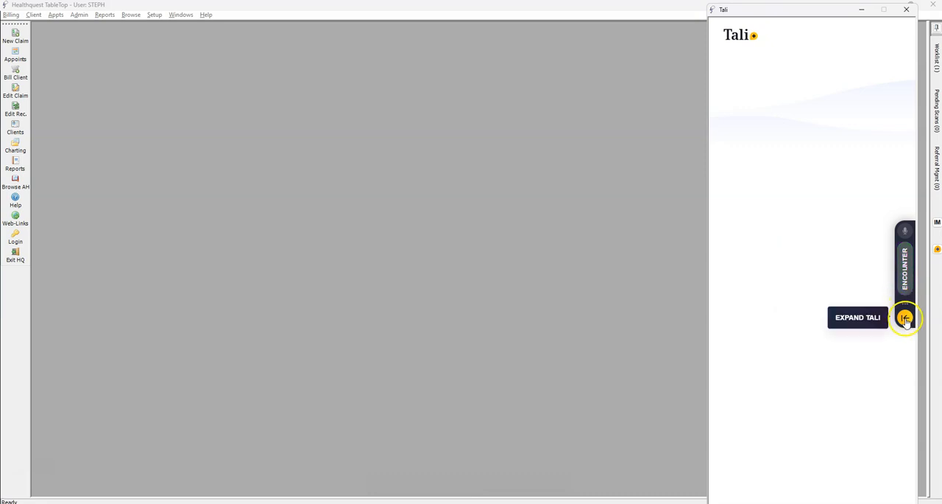
# - Expand Tali to its home view offering New Encounter and Dictation
pyautogui.click(906, 317)
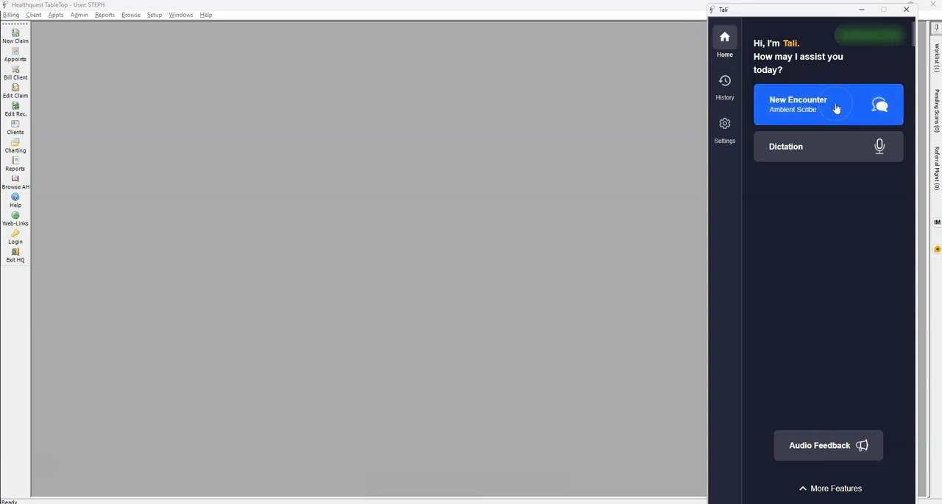
pyautogui.moveTo(829, 154)
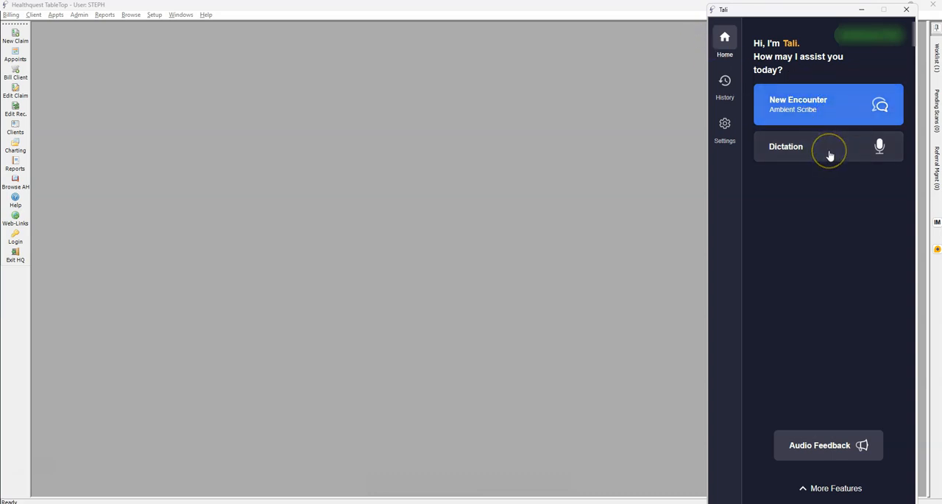
pyautogui.moveTo(818, 374)
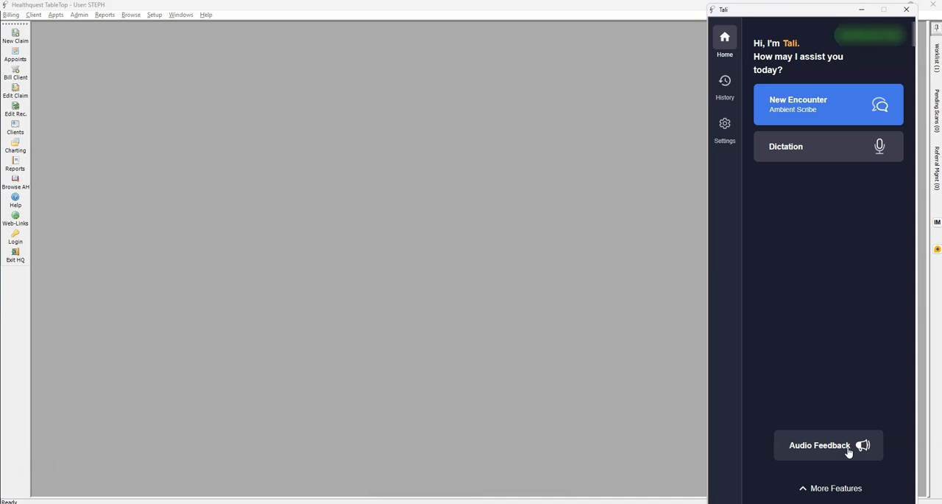
# - Show Tali's additional features, then bring up the Settings screen
pyautogui.click(830, 487)
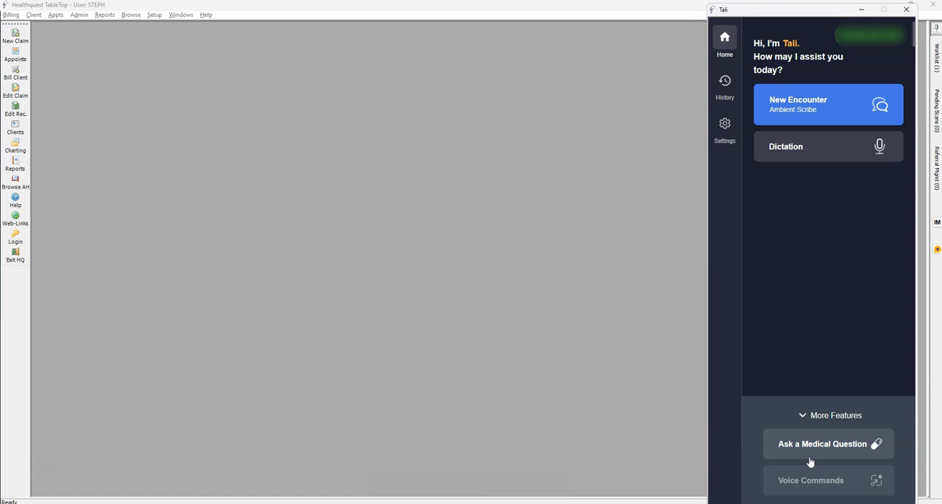
pyautogui.click(725, 125)
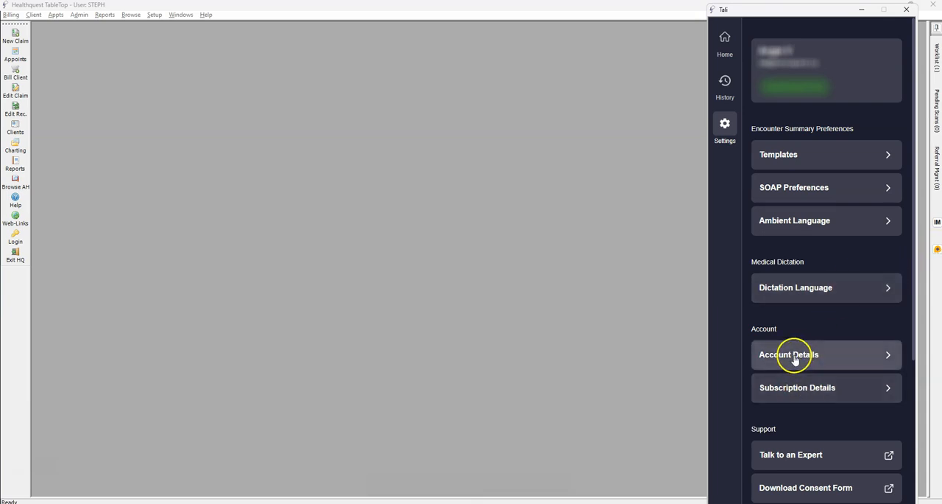
pyautogui.moveTo(584, 240)
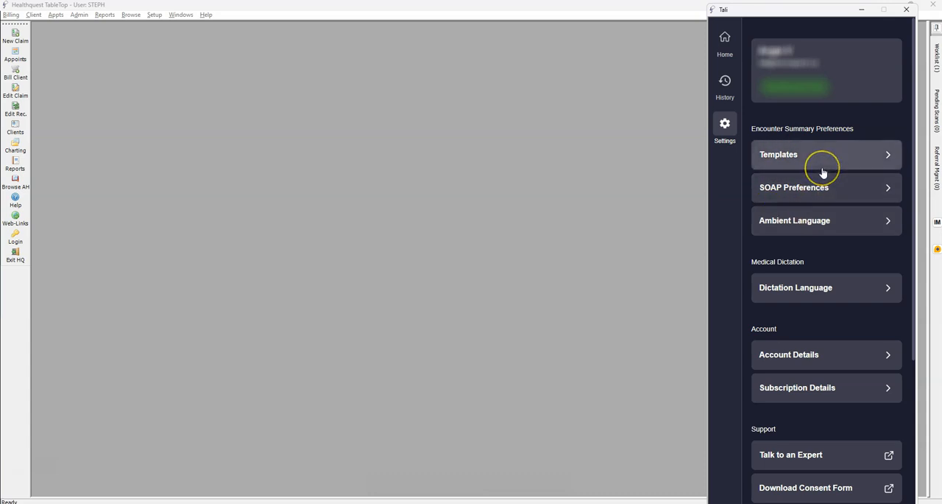
pyautogui.moveTo(821, 220)
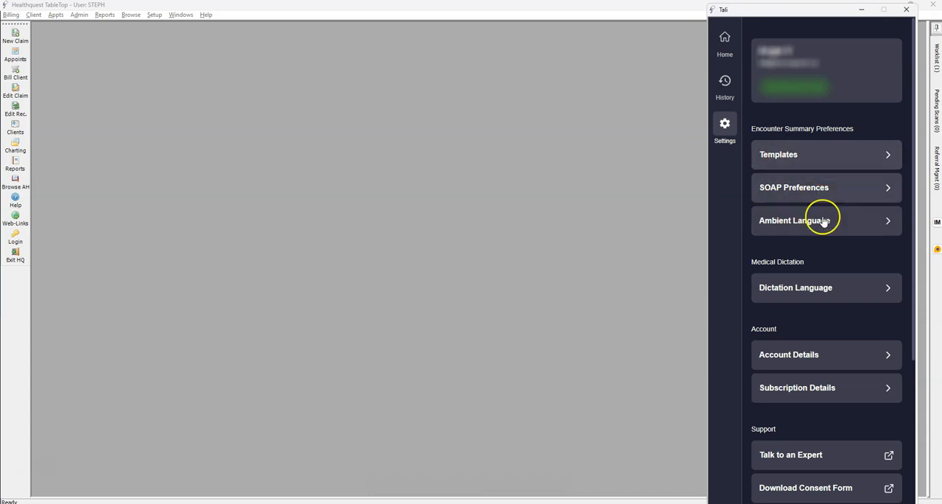
# - Scroll Tali Settings and go to Templates, showing SOAP as default
pyautogui.scroll(-3)
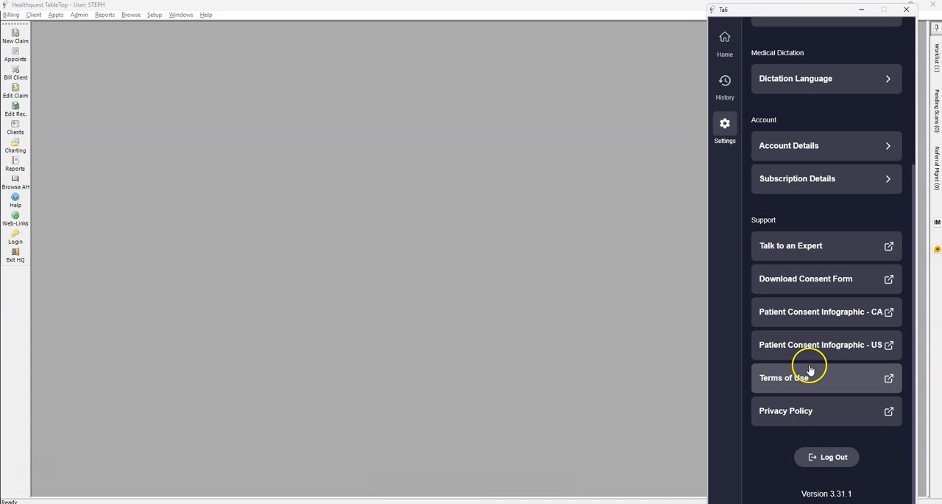
pyautogui.moveTo(824, 279)
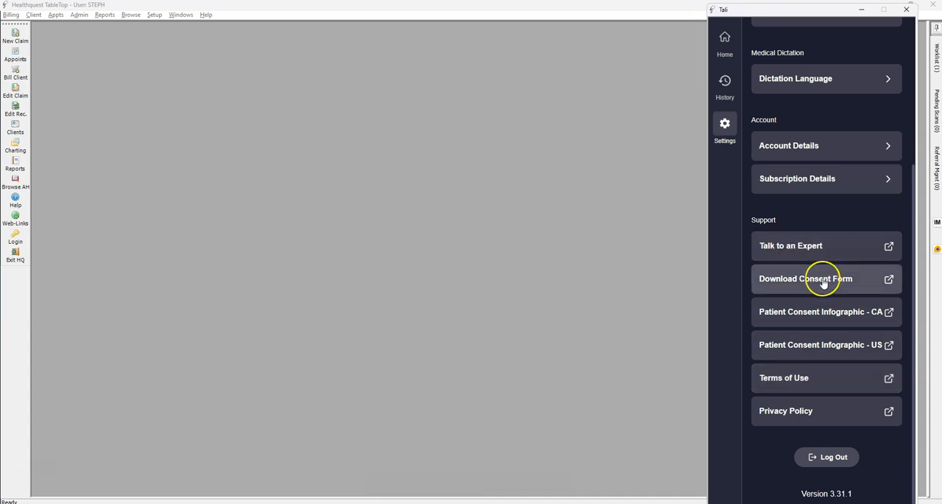
pyautogui.moveTo(764, 322)
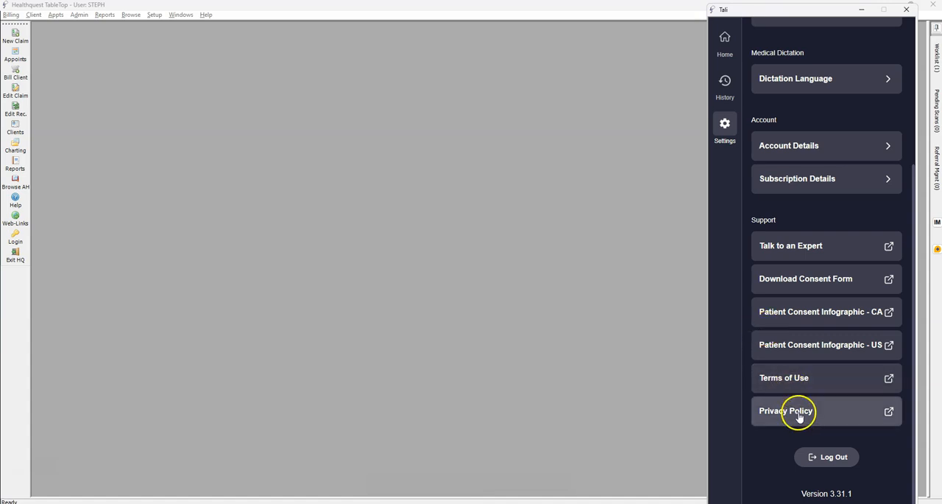
pyautogui.moveTo(834, 457)
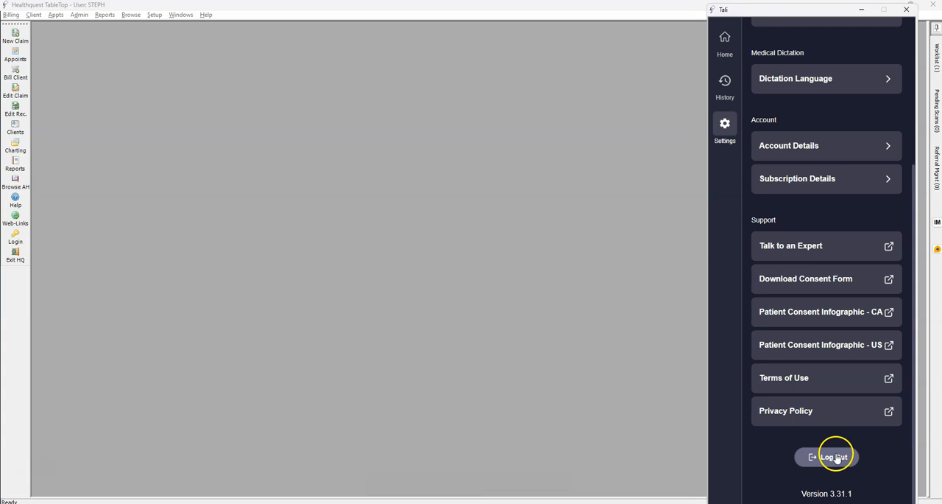
pyautogui.scroll(-3)
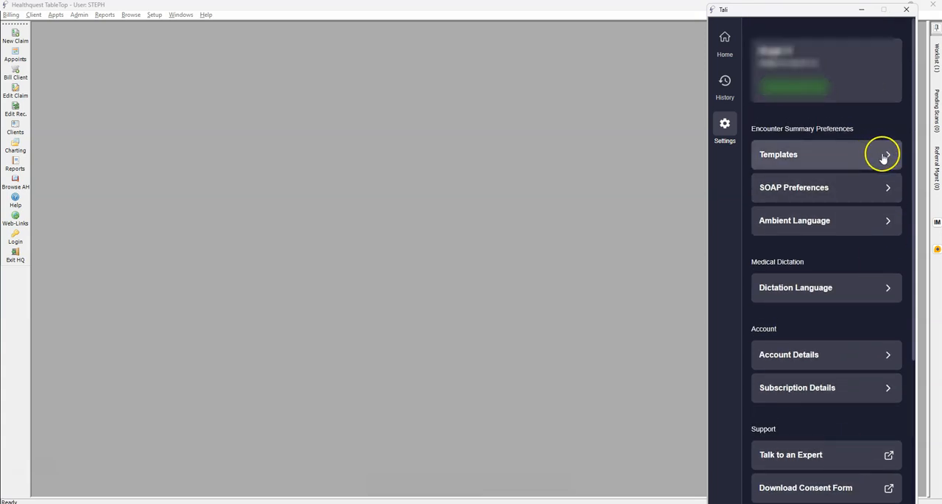
pyautogui.click(826, 153)
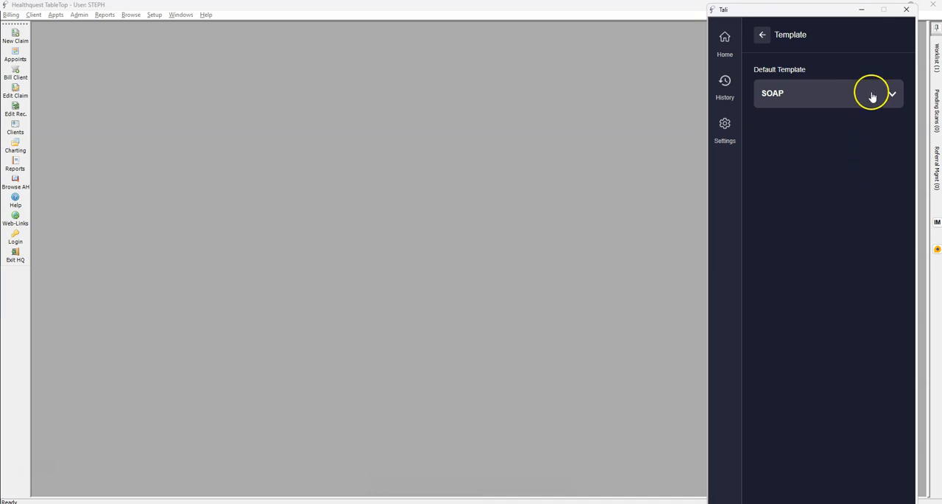
pyautogui.moveTo(896, 98)
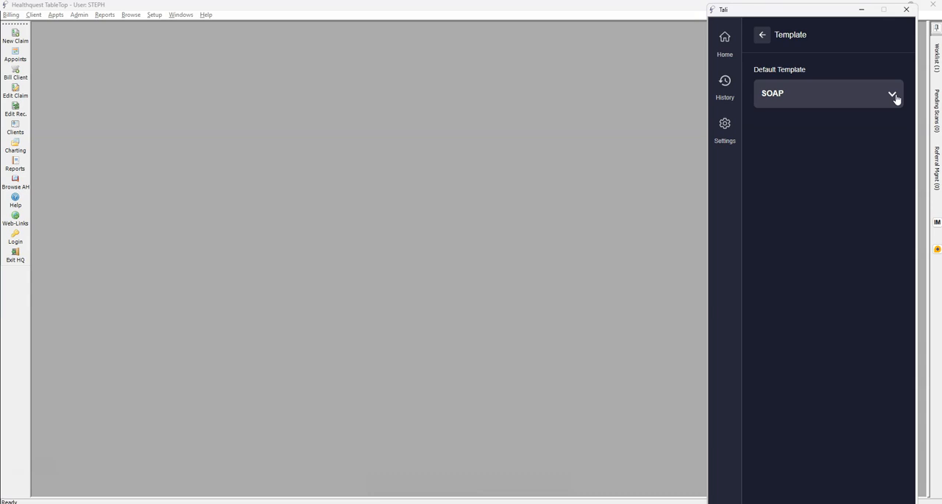
# - Set SOAP Multiple Issues as the default template, browse the list, return to Settings
pyautogui.click(893, 93)
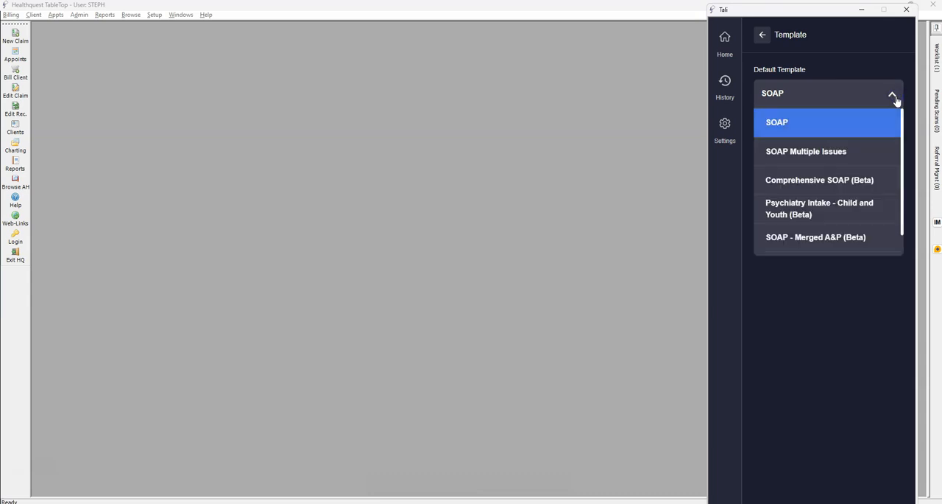
pyautogui.moveTo(887, 131)
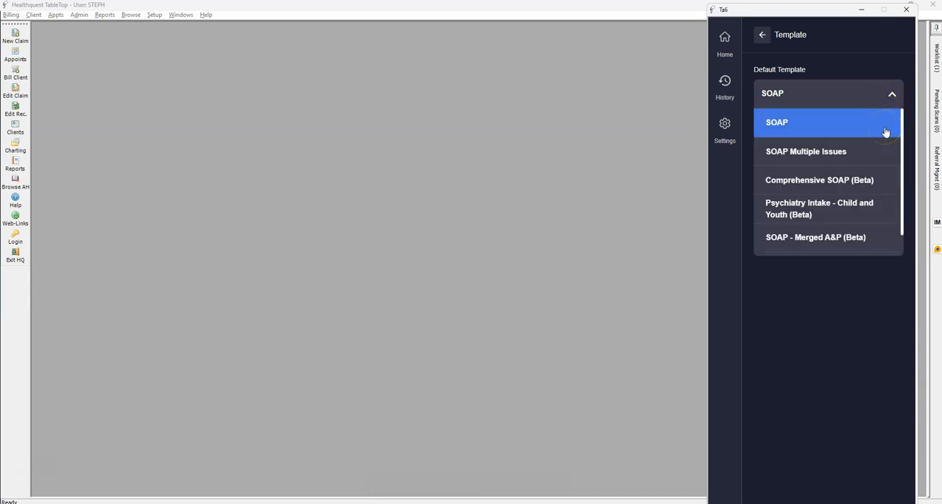
pyautogui.click(806, 151)
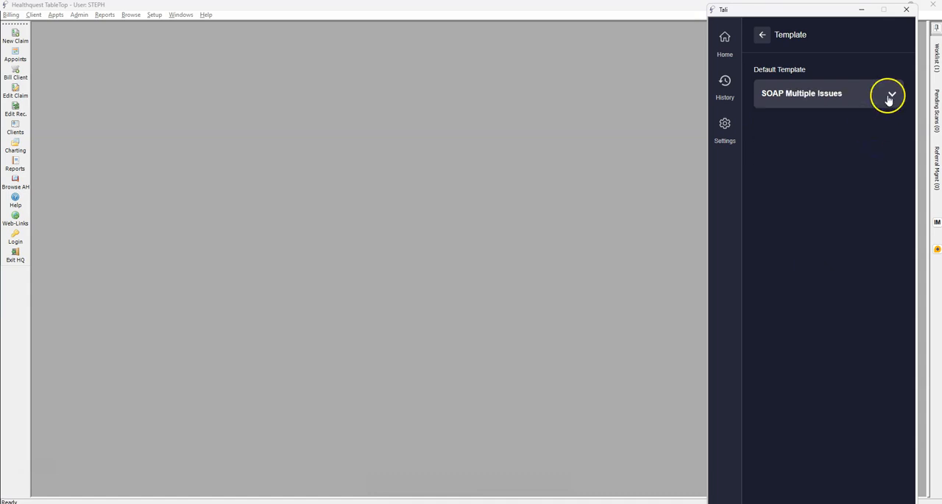
pyautogui.click(890, 94)
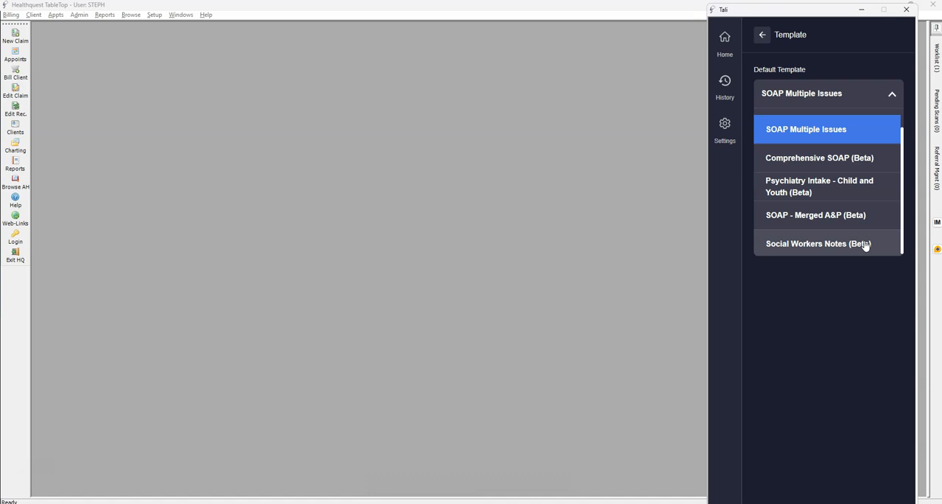
pyautogui.click(762, 35)
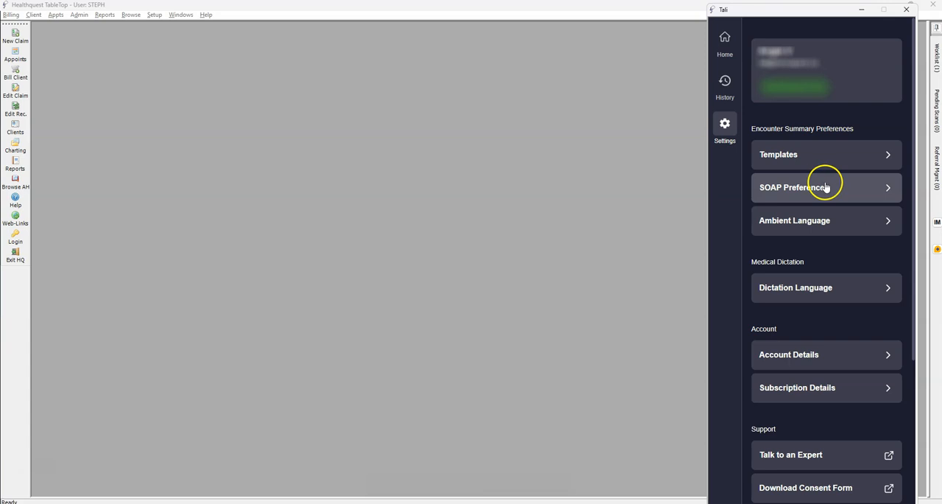
# - Review SOAP Preferences: note structure, sentence style, note details and pronouns
pyautogui.click(796, 187)
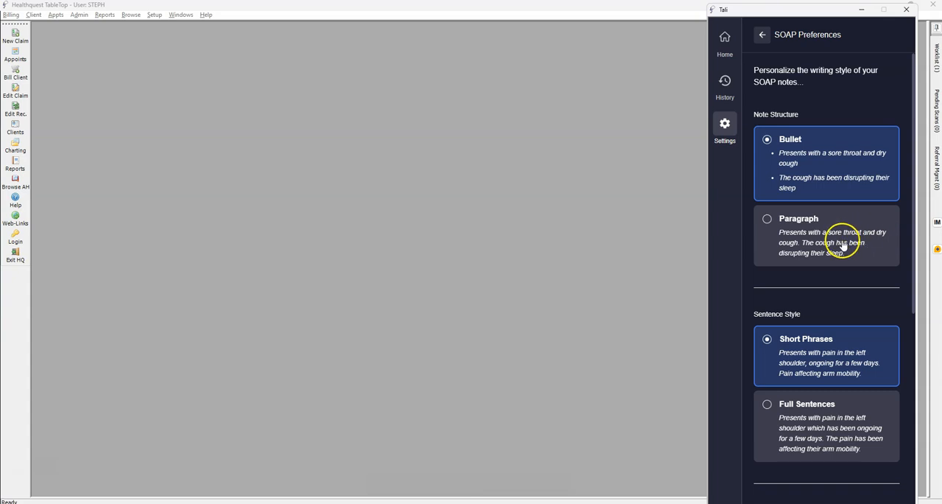
pyautogui.scroll(-3)
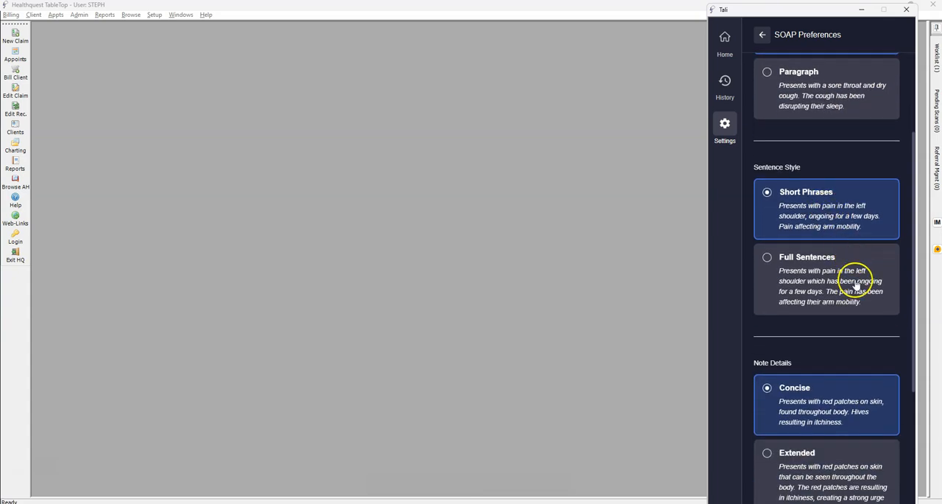
pyautogui.scroll(-3)
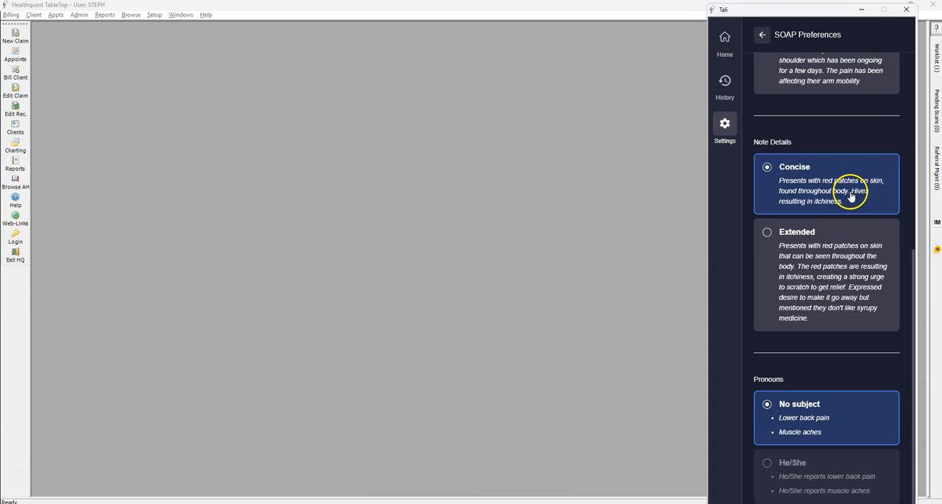
pyautogui.moveTo(860, 266)
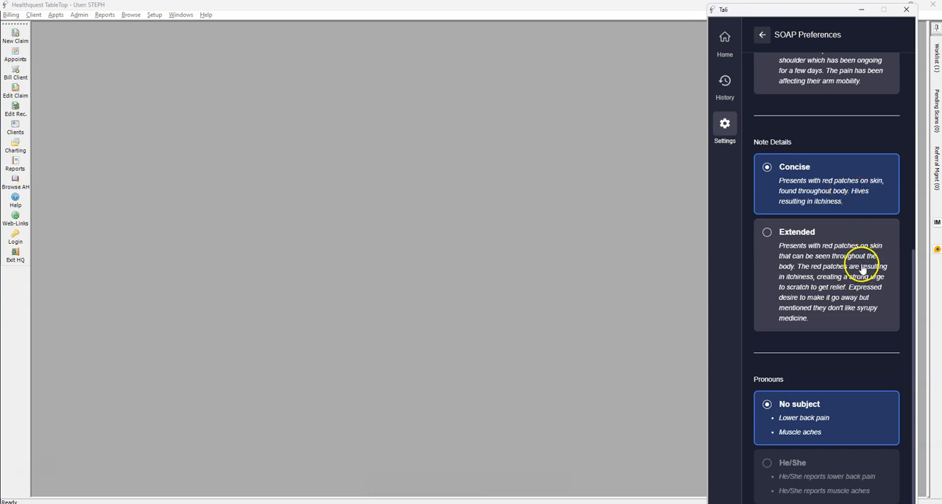
pyautogui.scroll(-3)
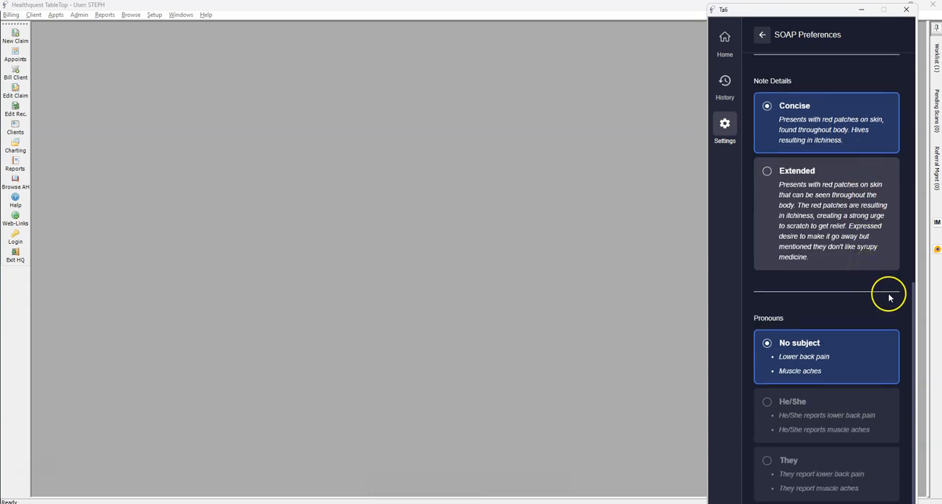